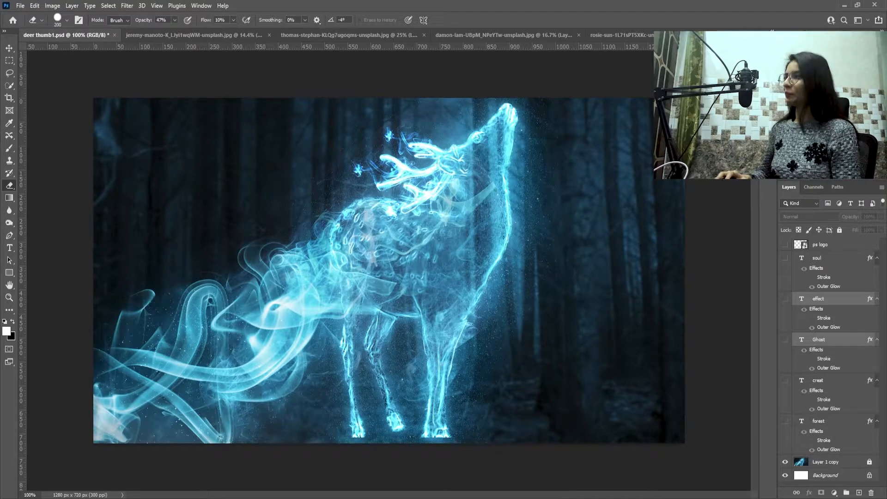
# Switch from the finished artwork to the brown spotted deer photo document.
pyautogui.click(203, 34)
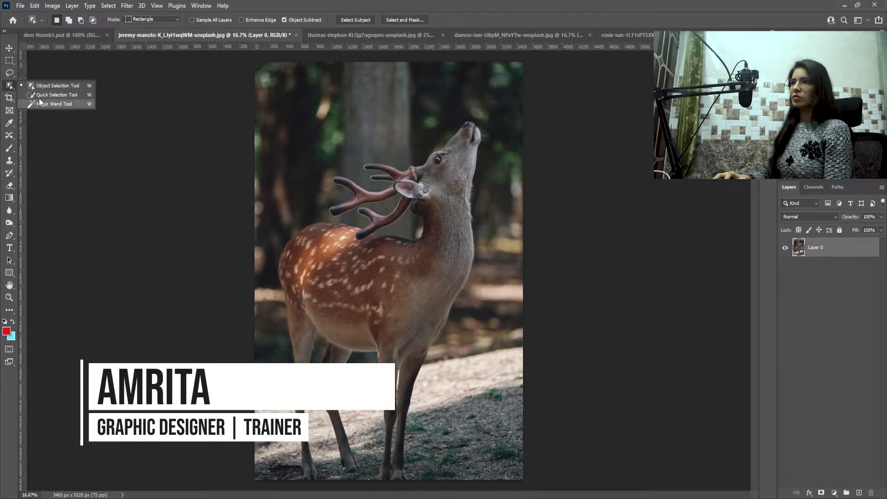
# Quick-select the deer, refine it in Select and Mask and output to a new layer with layer mask.
pyautogui.click(56, 94)
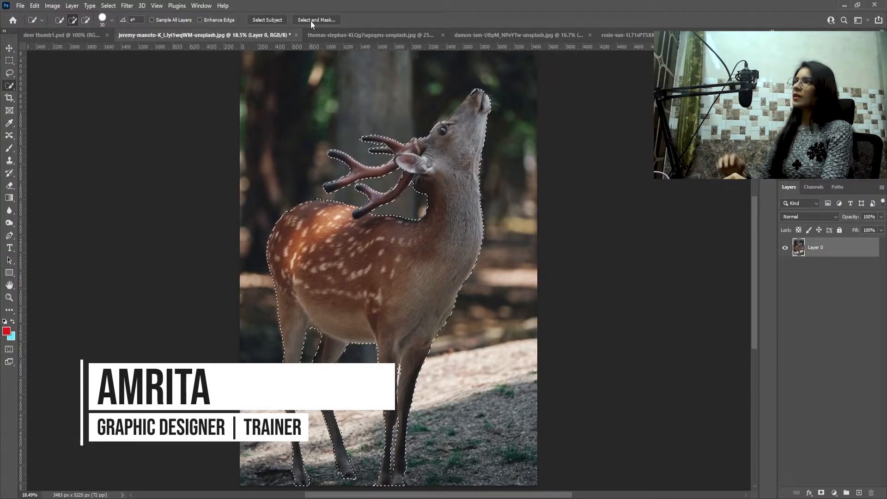
pyautogui.click(316, 19)
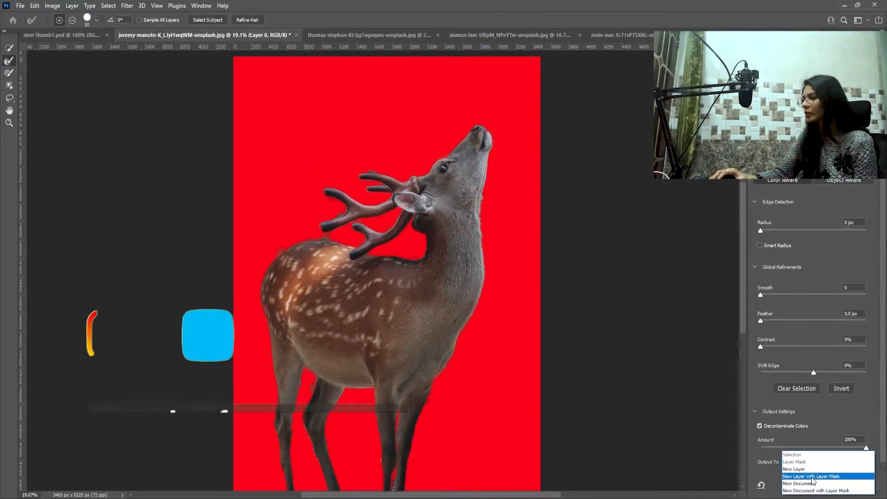
pyautogui.click(812, 476)
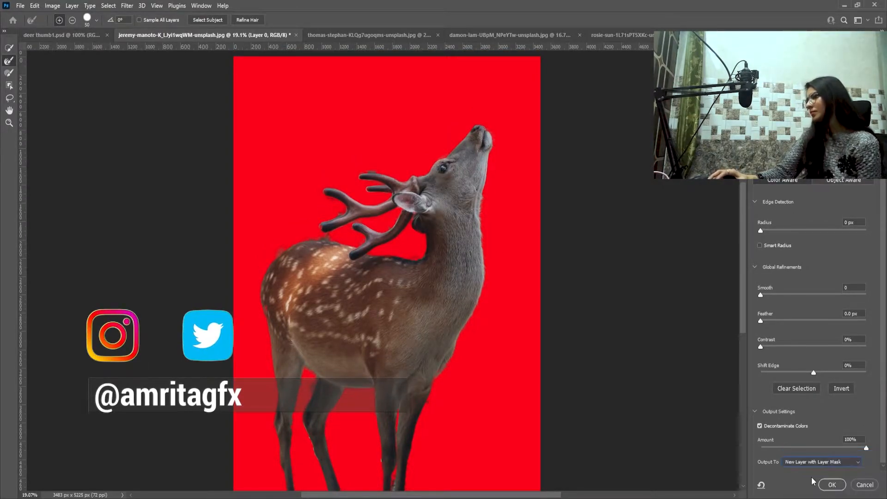
pyautogui.click(831, 484)
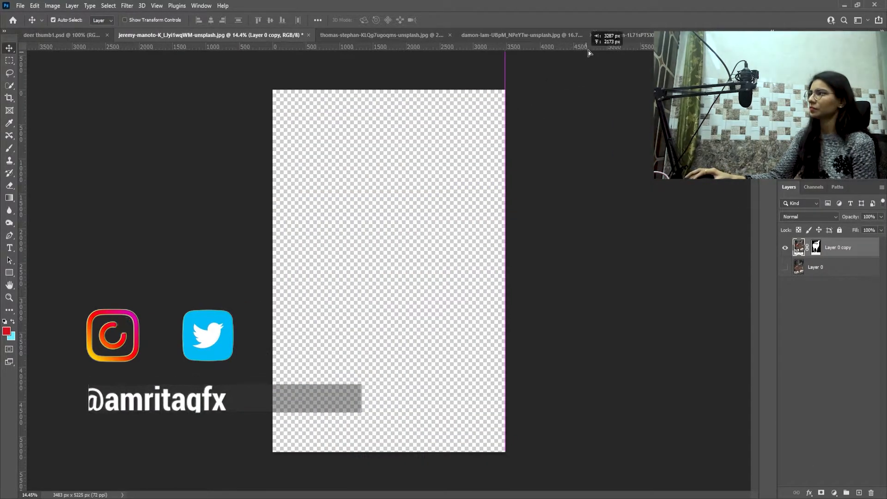
# Move the masked deer onto the forest photo and free-transform it smaller to fit the scene.
pyautogui.click(606, 35)
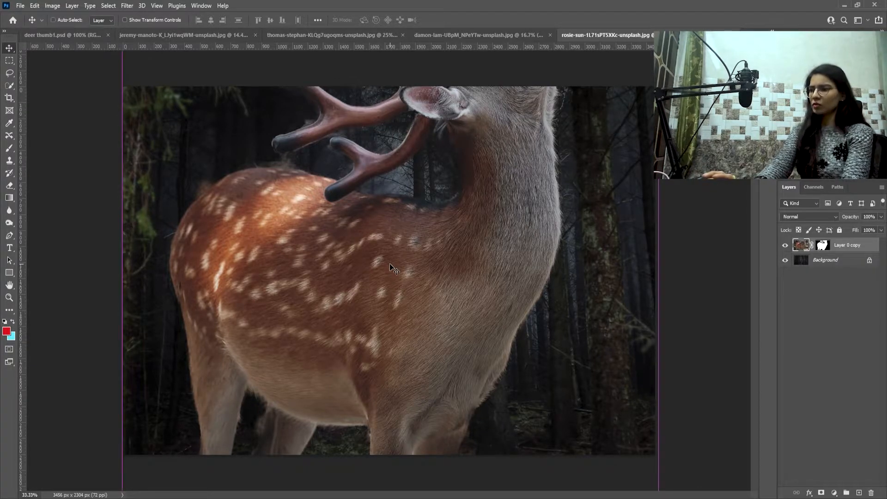
pyautogui.press('ctrl+t')
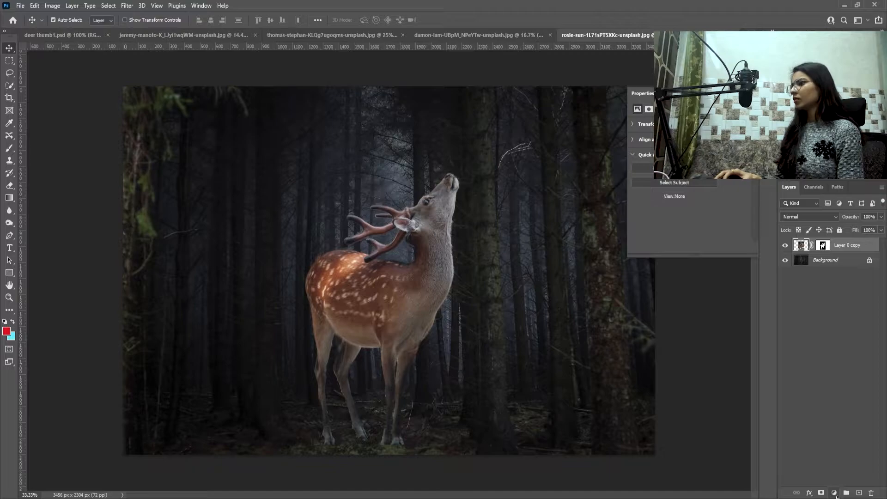
# Add Invert and Black & White adjustment layers so the deer turns pale greyscale.
pyautogui.click(835, 493)
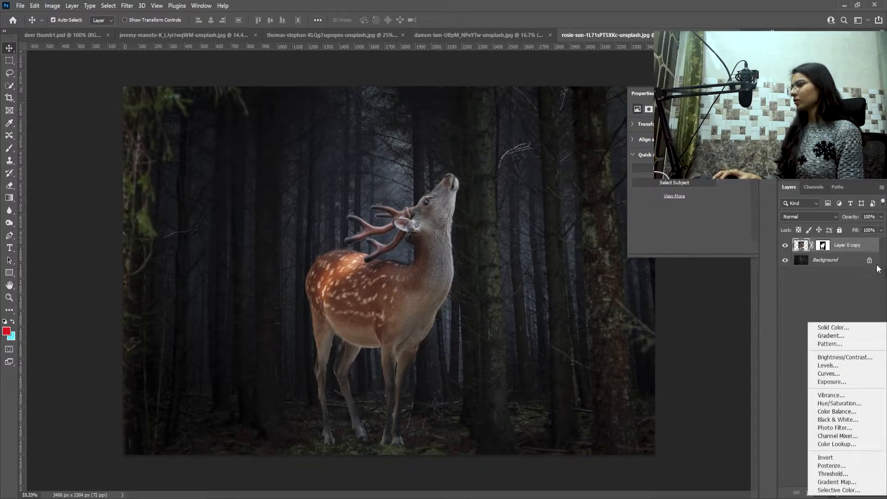
pyautogui.click(825, 457)
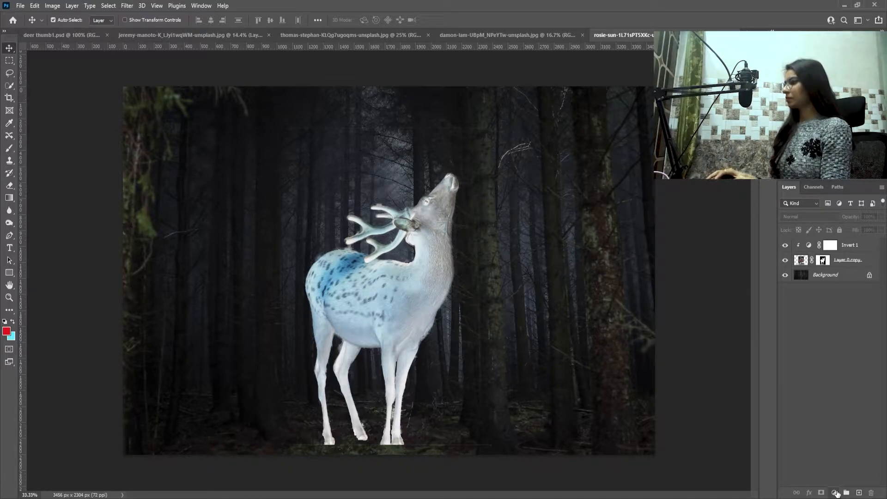
pyautogui.click(838, 491)
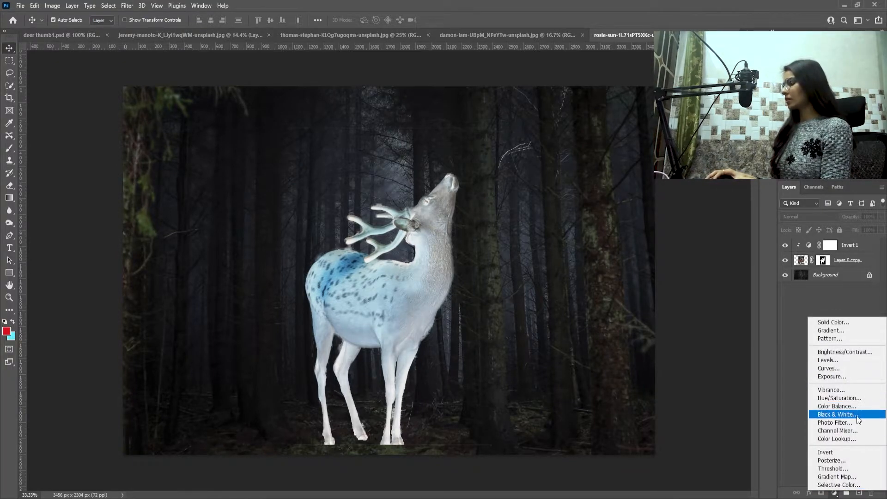
pyautogui.click(838, 414)
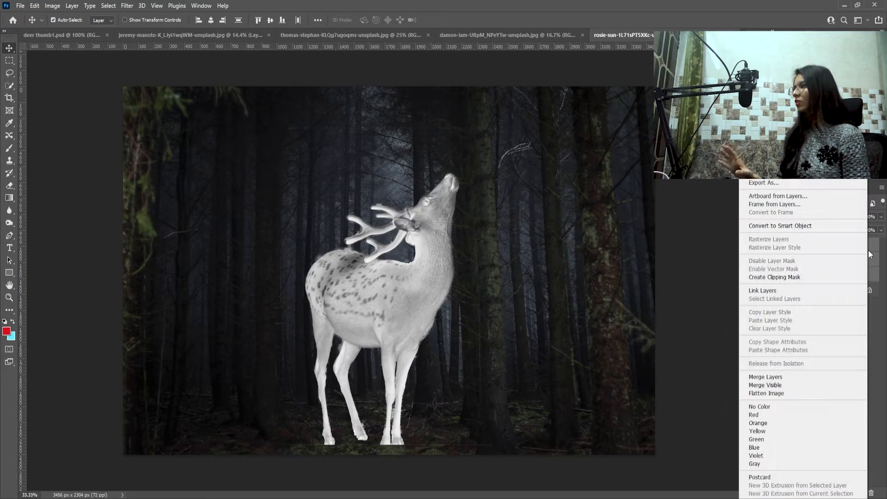
pyautogui.moveTo(779, 225)
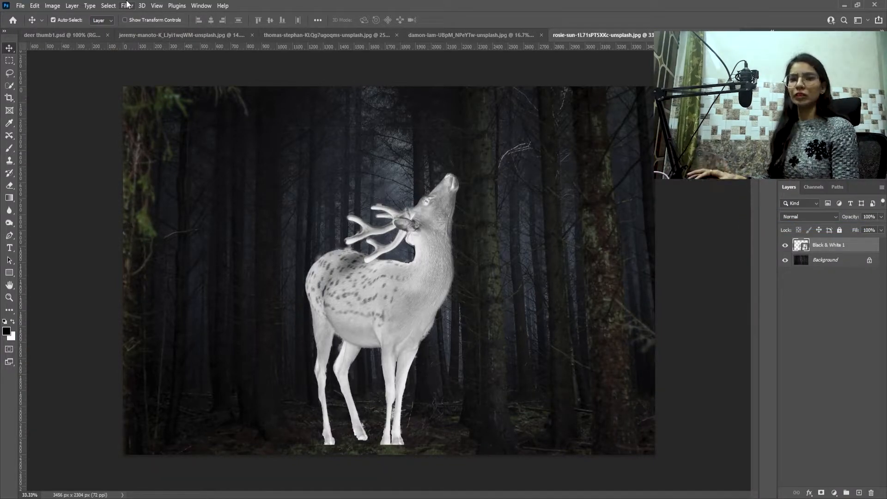
# Apply the Stylize Glowing Edges filter (width 2, brightness 17, smoothness 15) to the deer.
pyautogui.click(127, 6)
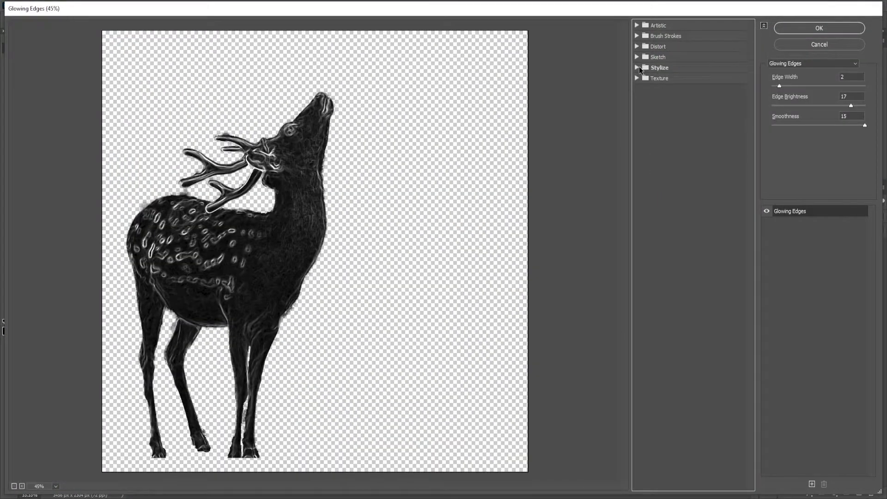
pyautogui.click(637, 67)
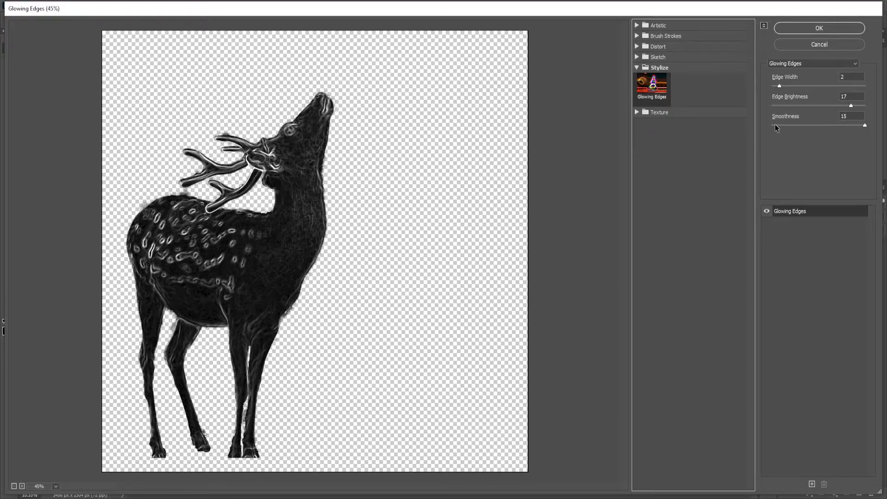
pyautogui.moveTo(855, 50)
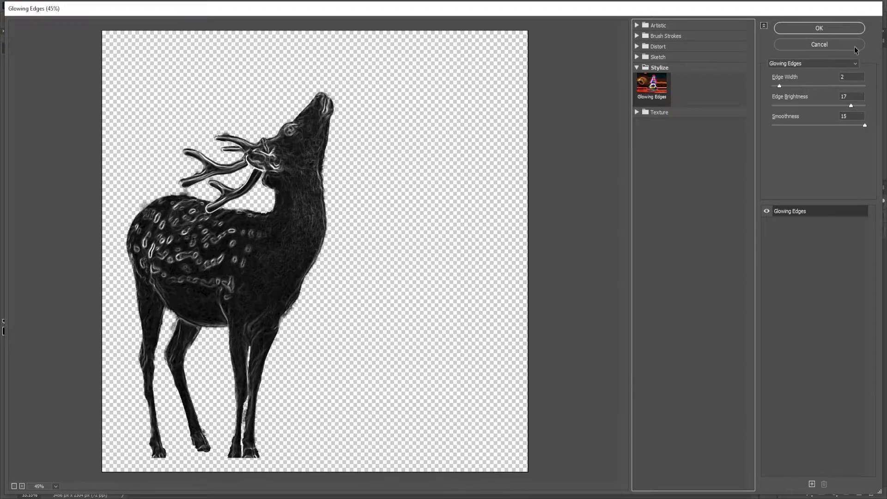
pyautogui.click(817, 27)
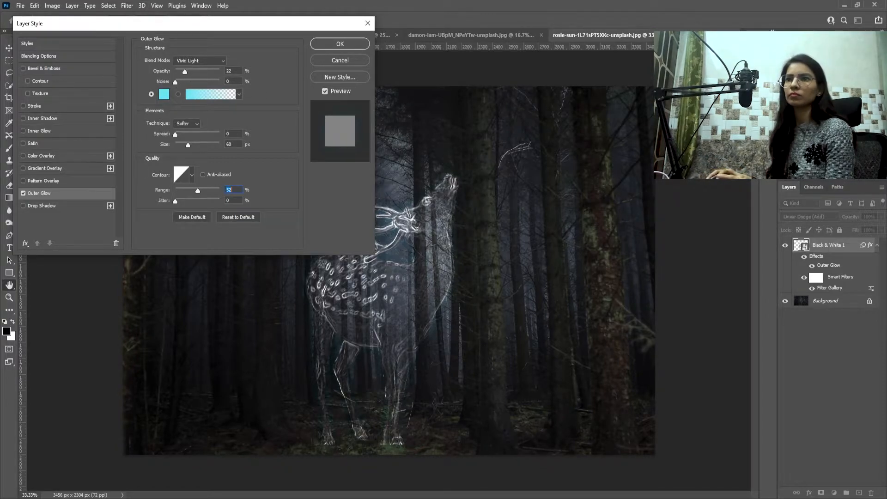
# Give the deer a soft blue outer glow, adjusting its spread and size.
pyautogui.click(165, 94)
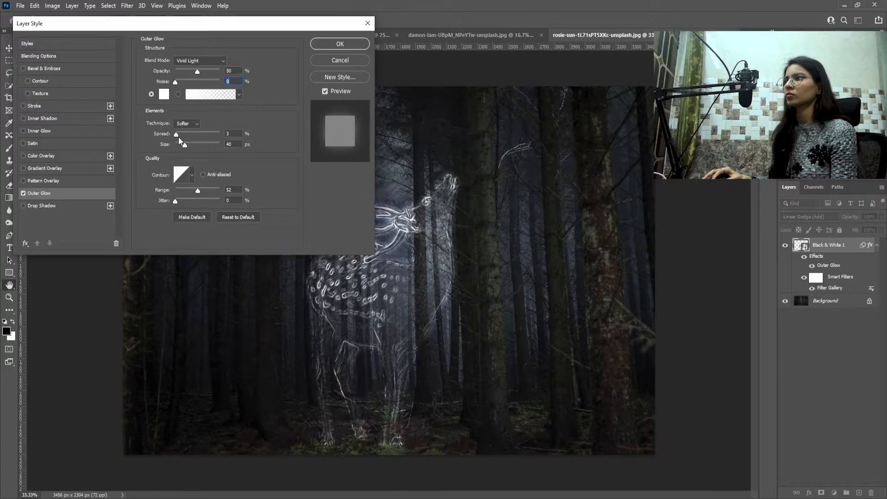
pyautogui.moveTo(180, 144); pyautogui.dragTo(203, 144)
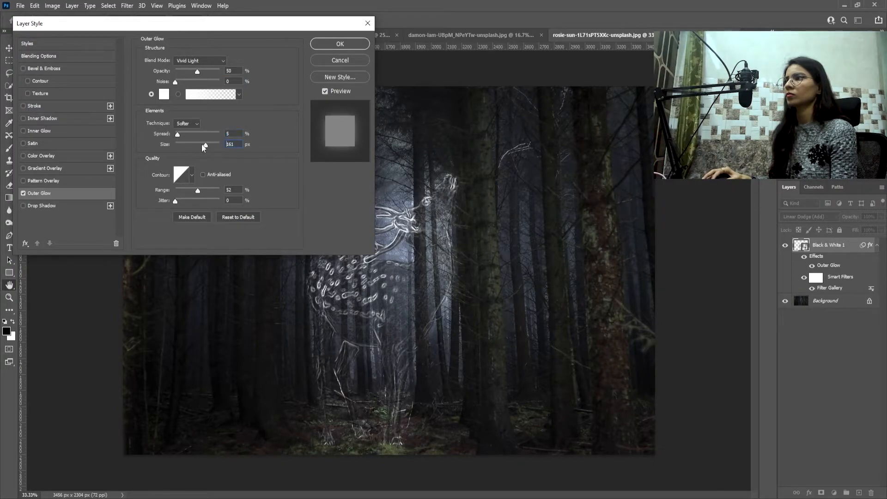
pyautogui.moveTo(203, 144); pyautogui.dragTo(175, 144)
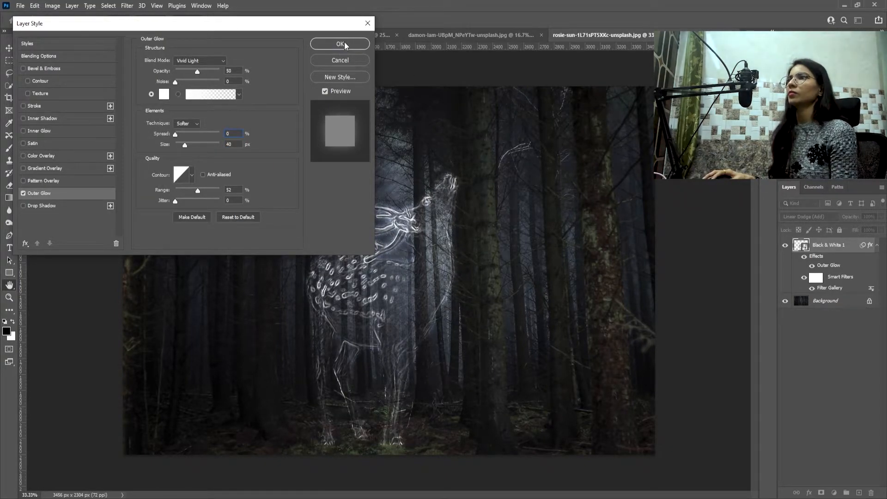
pyautogui.click(339, 44)
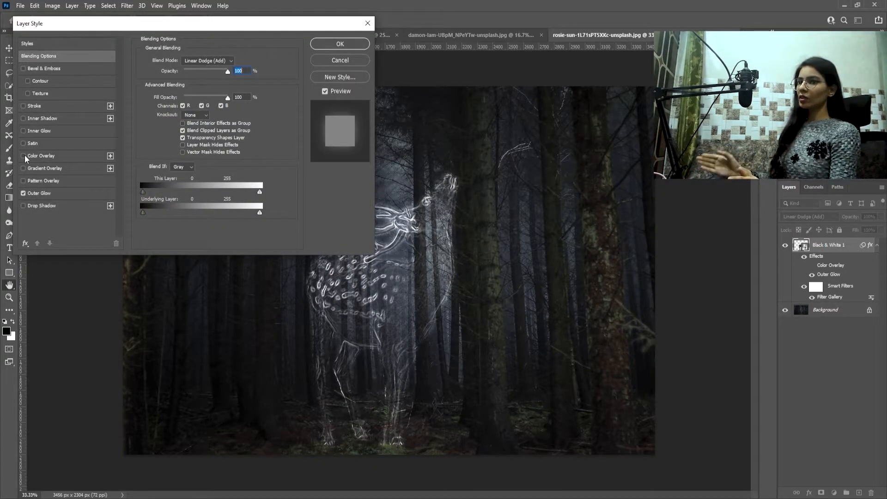
# Add a blue colour overlay and an inner glow in Color Dodge at 55% opacity and 60 px.
pyautogui.click(41, 155)
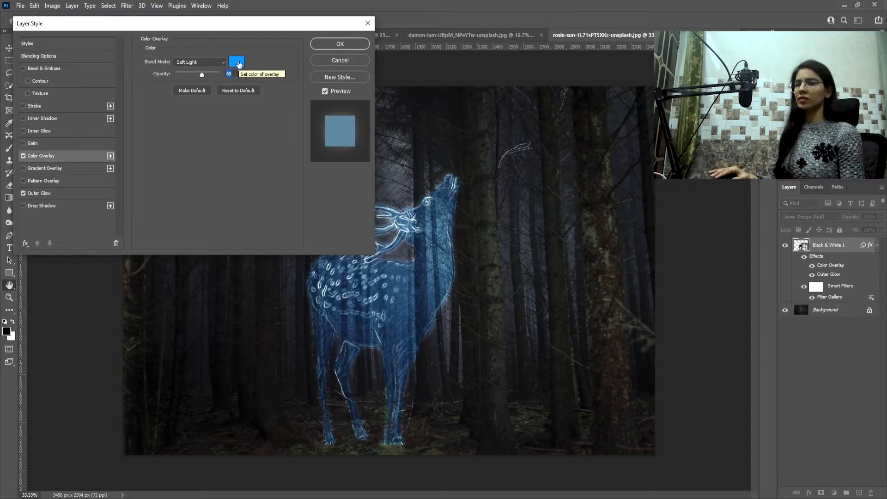
pyautogui.click(237, 62)
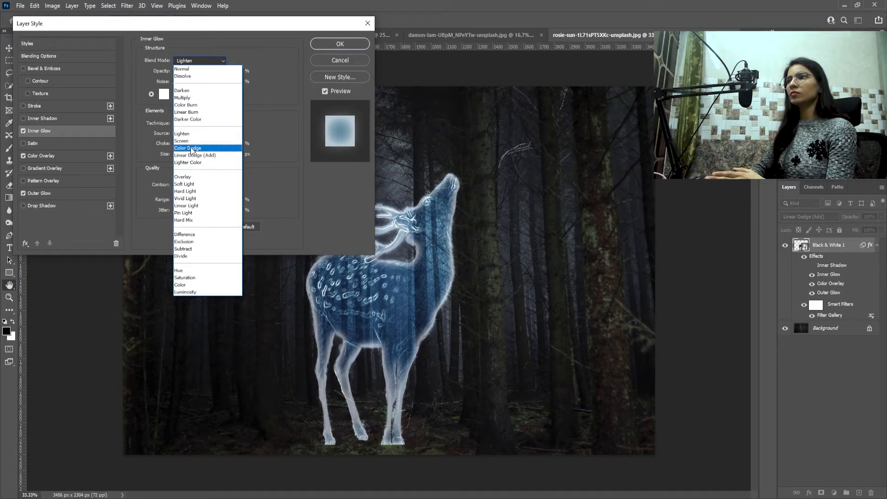
pyautogui.click(187, 147)
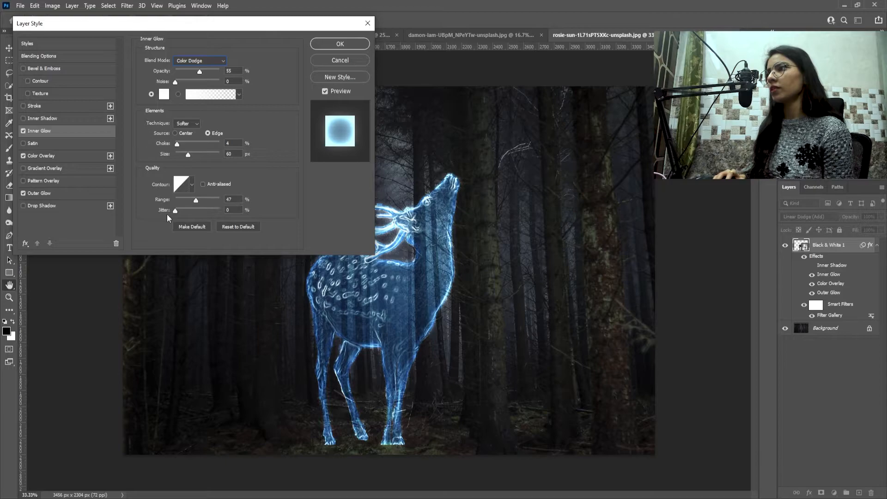
pyautogui.moveTo(389, 26)
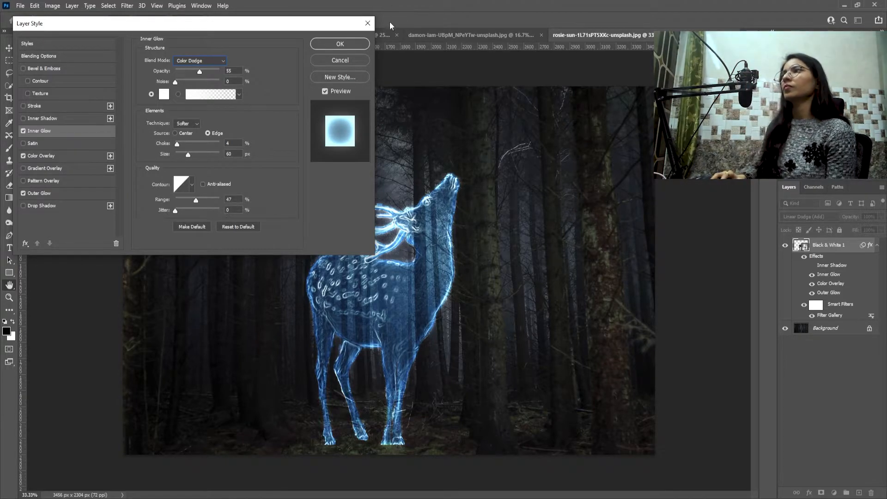
pyautogui.click(339, 43)
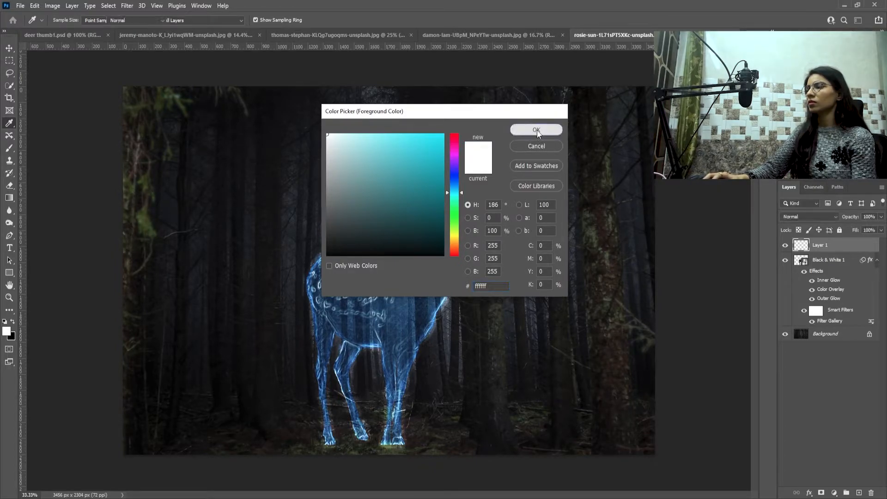
# Set white as the painting colour and blend the new Layer 1 in Overlay mode.
pyautogui.click(809, 217)
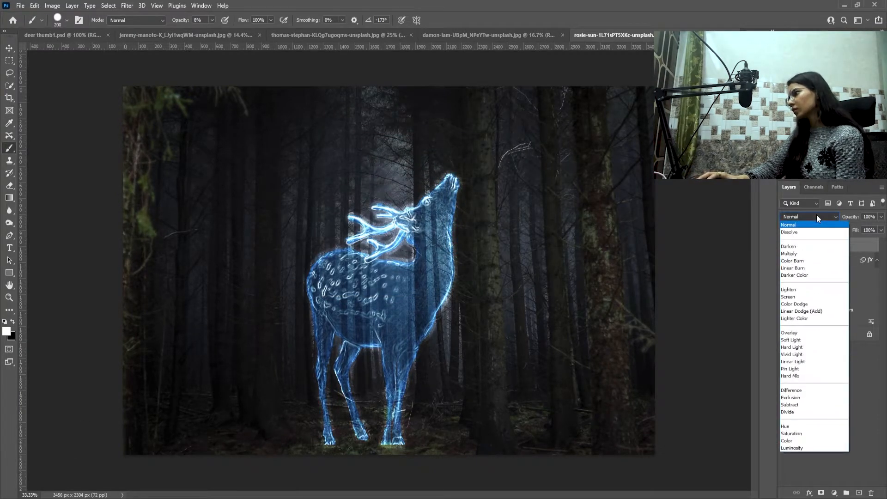
pyautogui.click(788, 332)
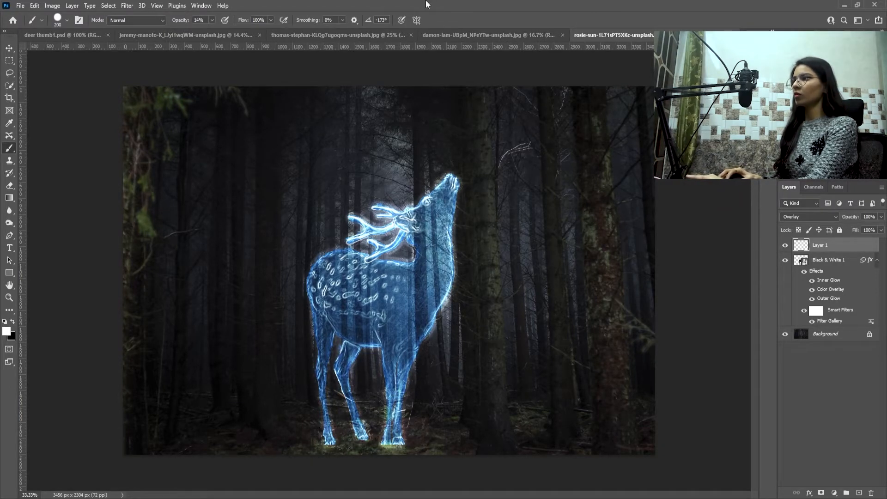
pyautogui.moveTo(324, 58)
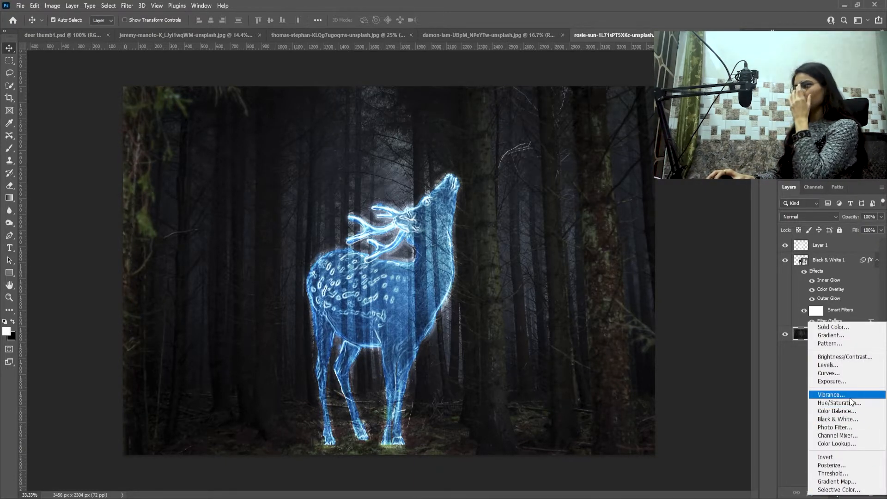
# Tint the forest with a colorized Hue/Saturation adjustment at hue 190, saturation 60.
pyautogui.click(839, 403)
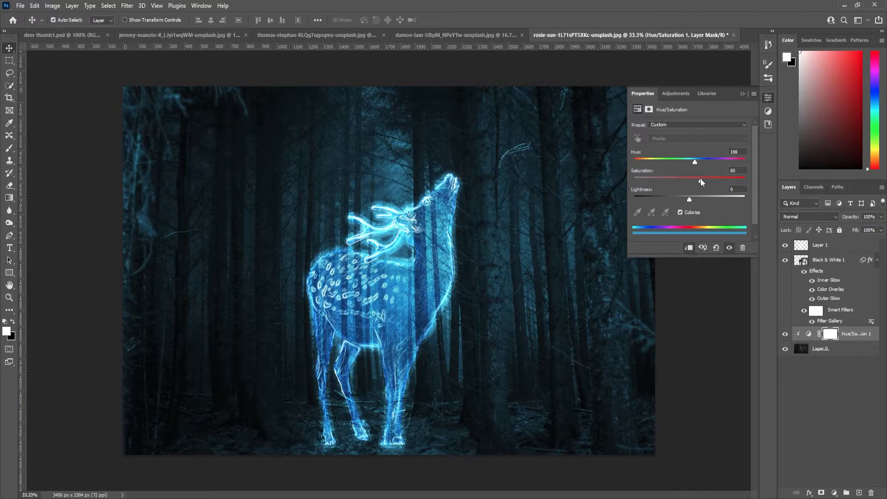
pyautogui.moveTo(701, 180); pyautogui.dragTo(719, 180)
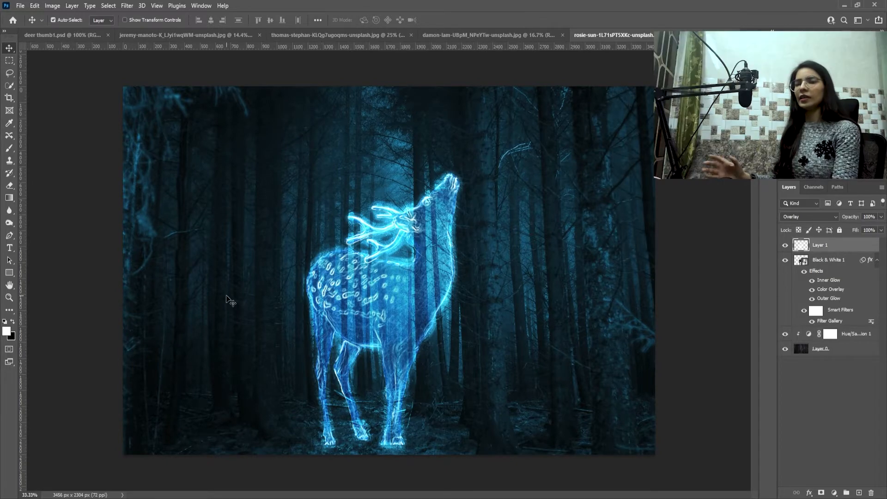
# Place the blue smoke as Layer 2 in Linear Dodge (Add) and enlarge it around the deer's legs.
pyautogui.click(476, 34)
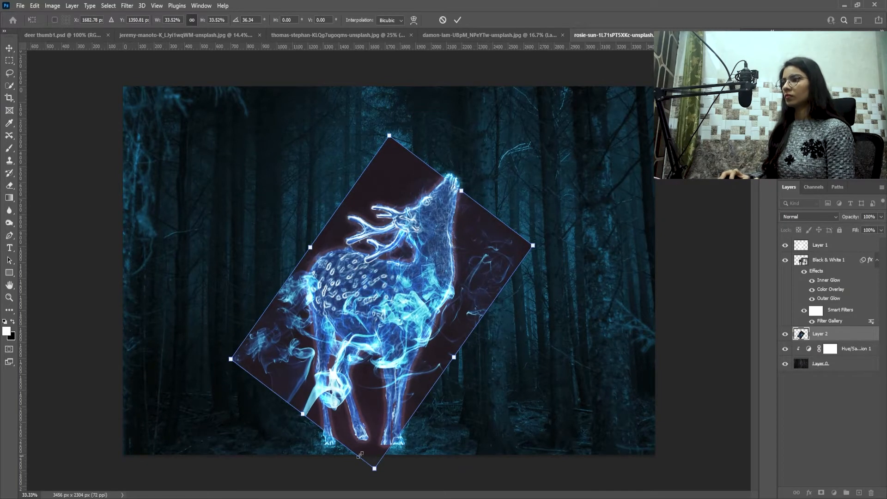
pyautogui.click(807, 216)
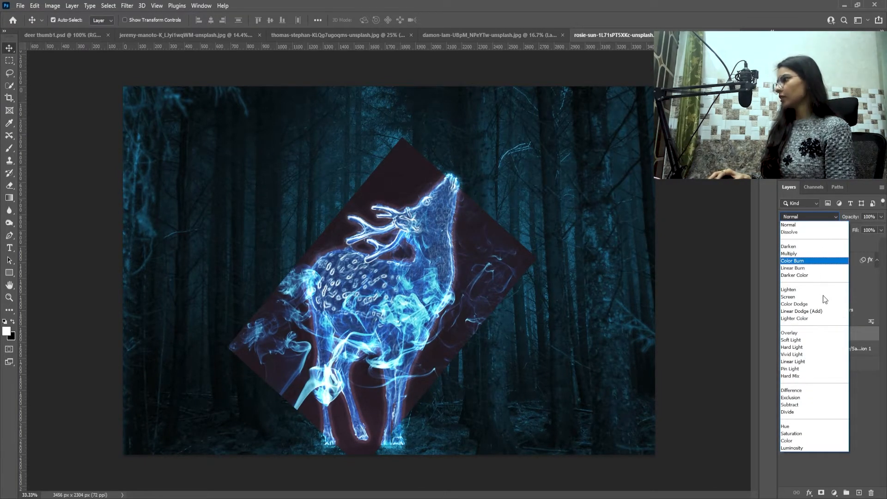
pyautogui.click(801, 310)
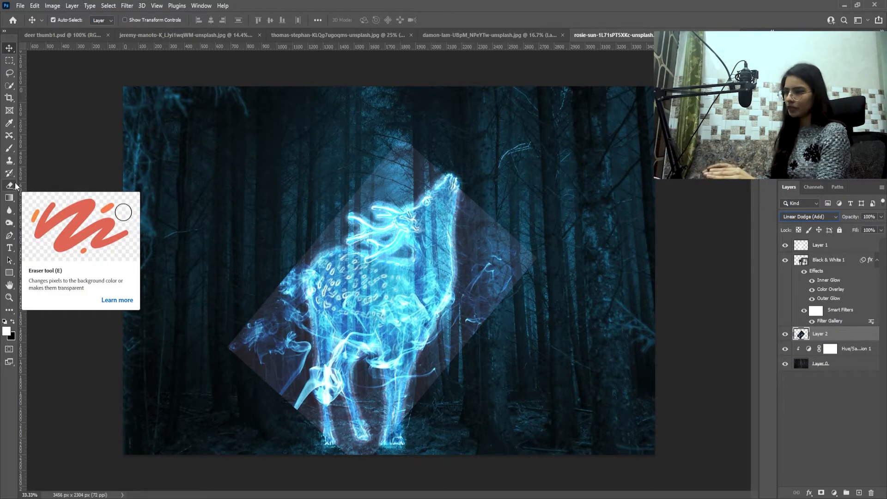
pyautogui.click(10, 185)
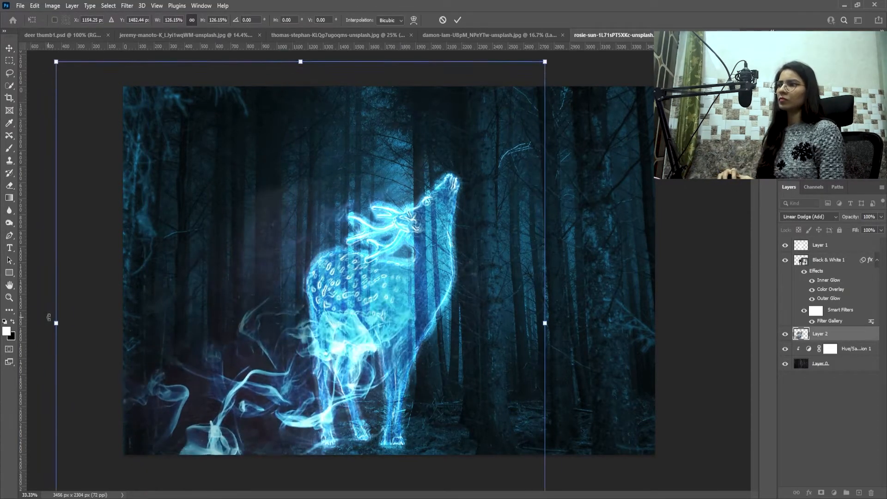
# Bring a second smoke photo in as Layer 3 in Linear Dodge (Add) and soften its edges with the eraser.
pyautogui.click(317, 34)
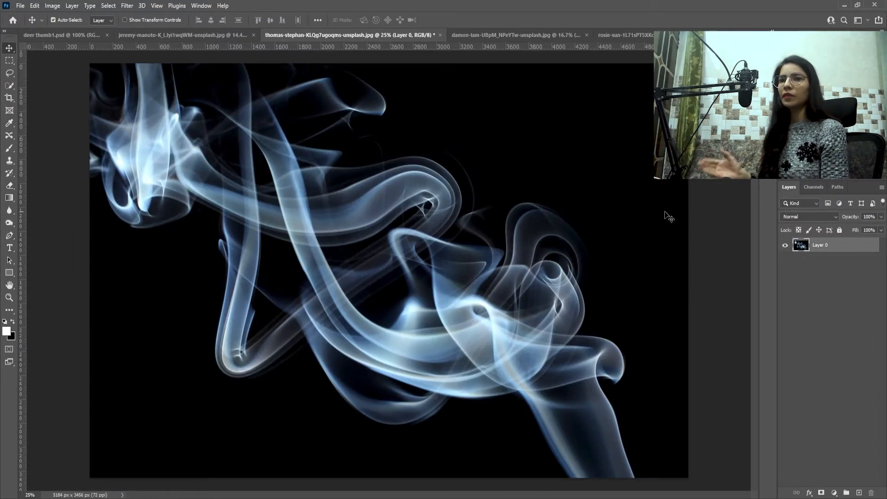
pyautogui.click(612, 35)
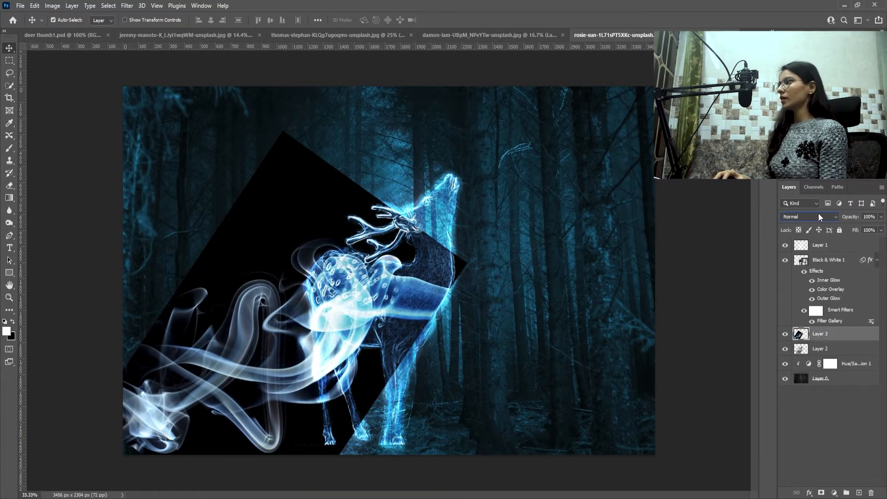
pyautogui.click(809, 216)
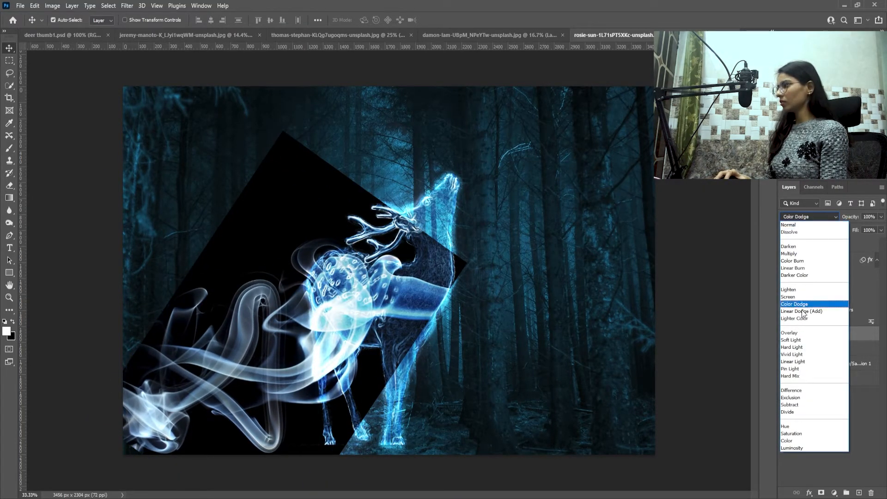
pyautogui.click(801, 311)
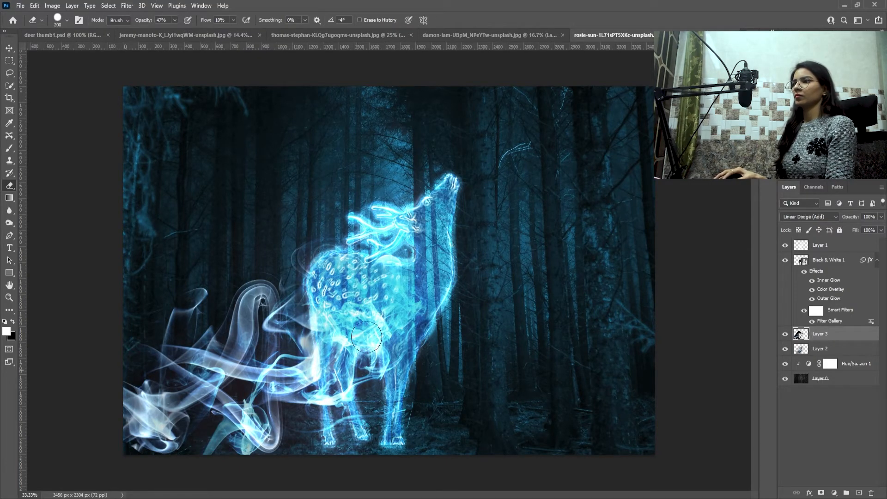
pyautogui.click(10, 47)
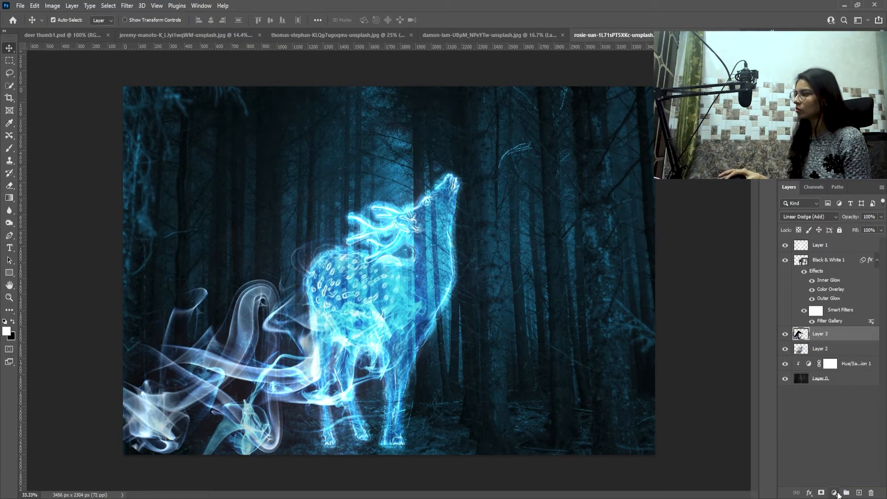
# Tint the second smoke blue with a clipped colorized Hue/Saturation (Hue 197, Saturation 74), then show deer thumb1.psd.
pyautogui.click(833, 493)
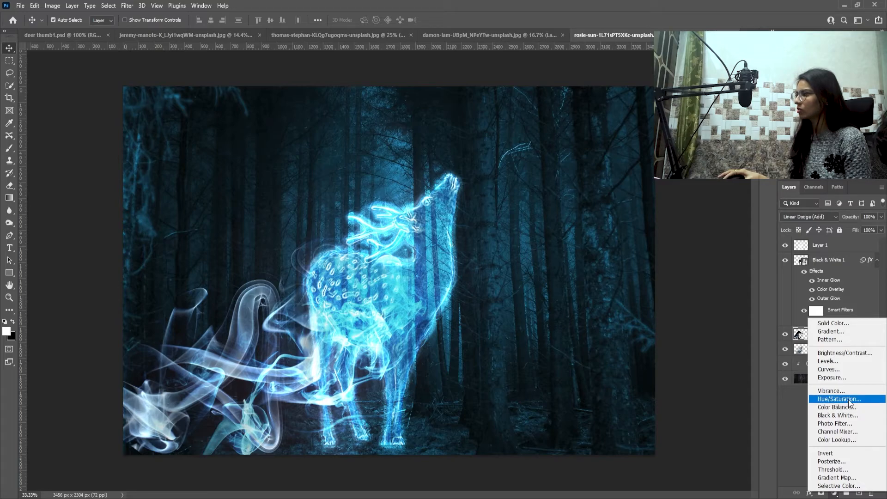
pyautogui.click(838, 399)
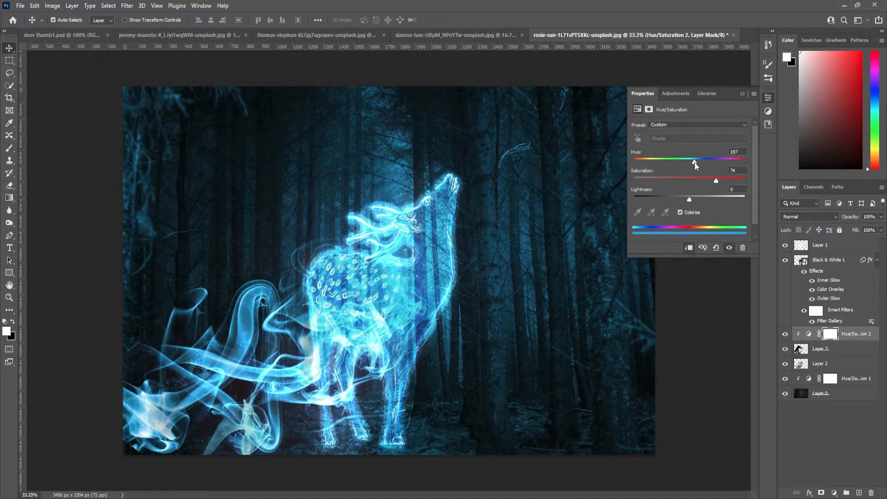
pyautogui.moveTo(653, 207)
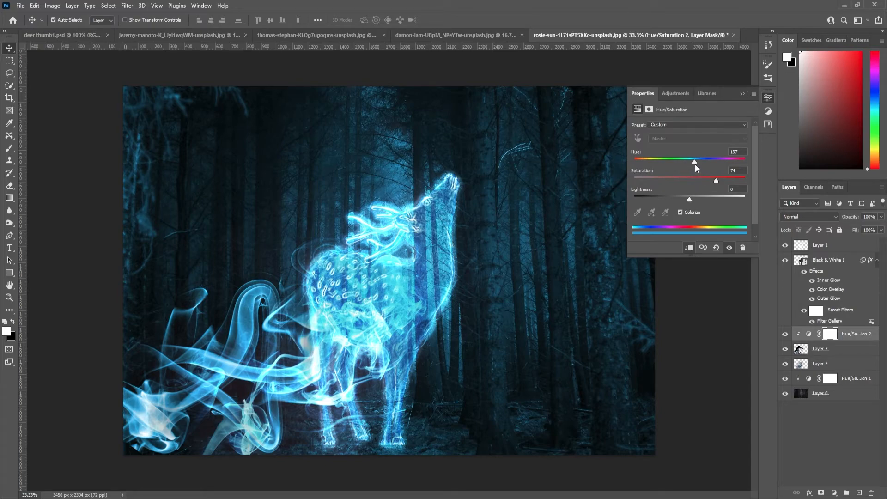
pyautogui.click(63, 34)
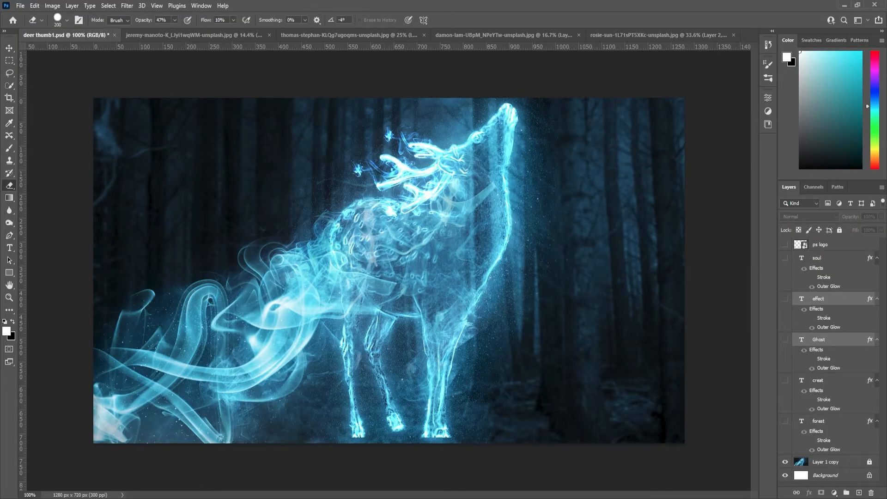